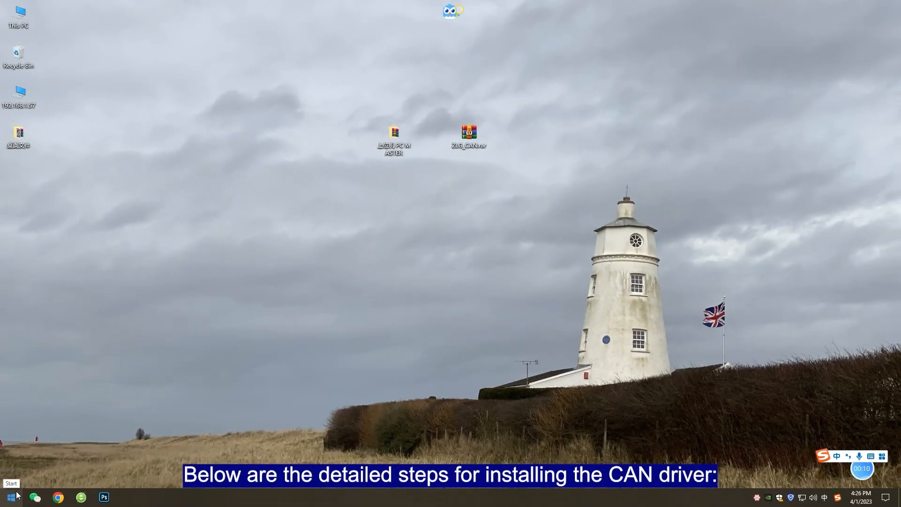
Step: From Start, reach Windows Settings and search for 'Device Manager'
click(10, 497)
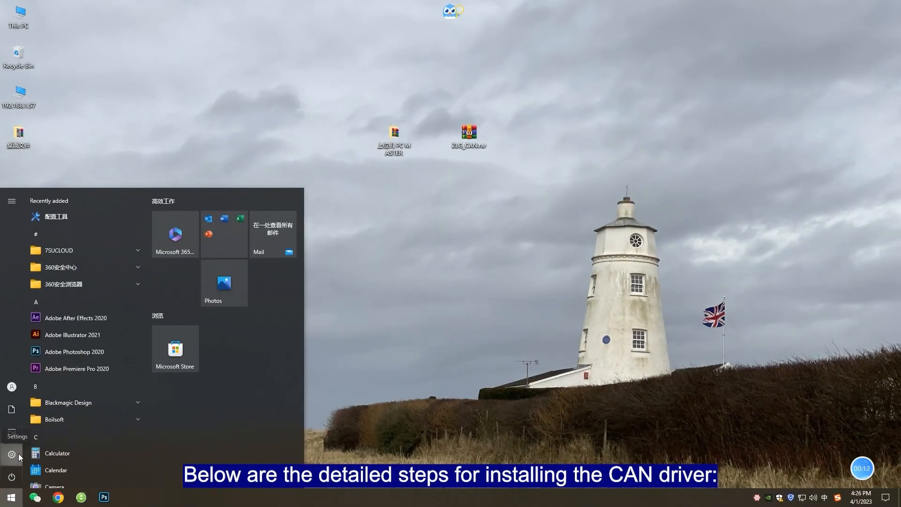
click(11, 454)
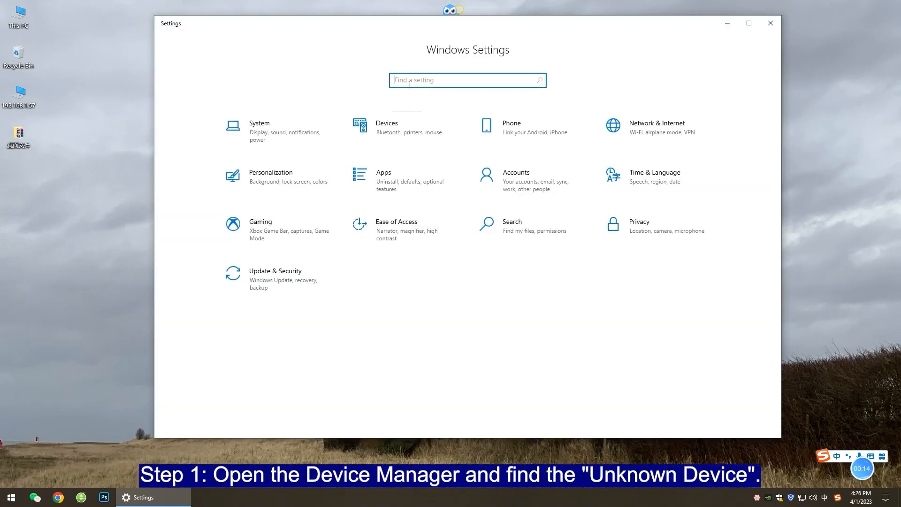
text(Device Manager)
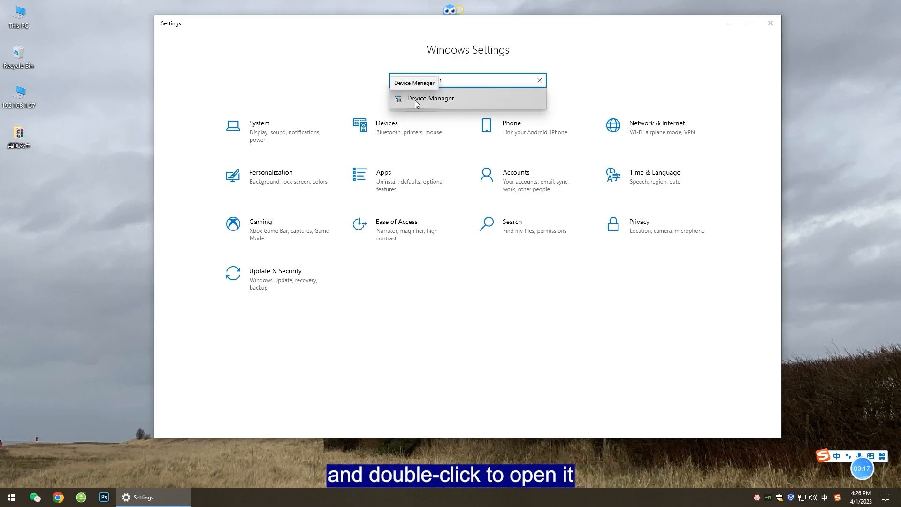
Step: In Device Manager, view the Unknown device's properties under Other devices (Code 28, no driver)
double_click(429, 99)
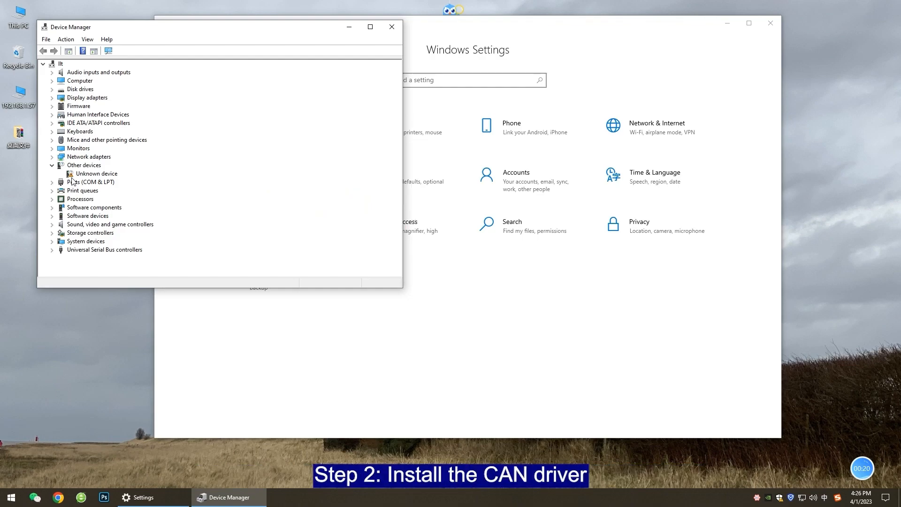
double_click(95, 174)
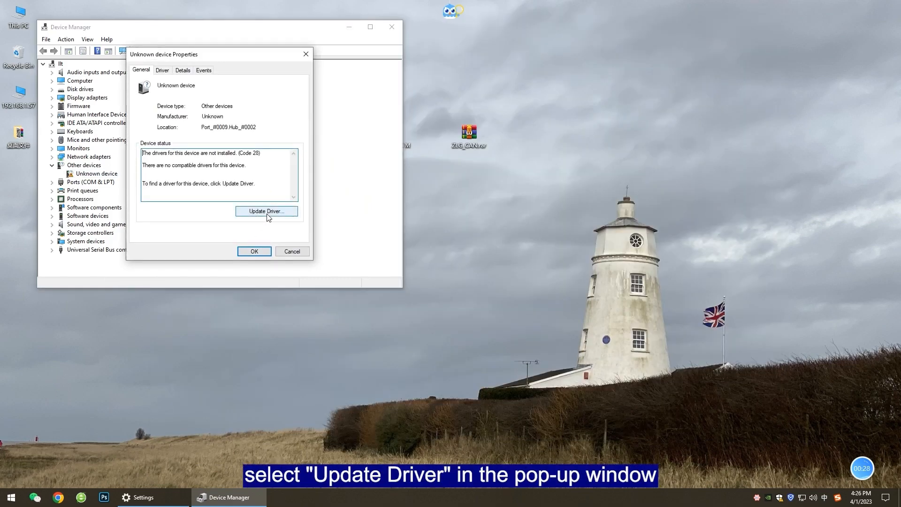
Step: Update the driver manually from the 驱动 subfolder inside ZLG_CAN, installing ZLG USBCAN
click(265, 211)
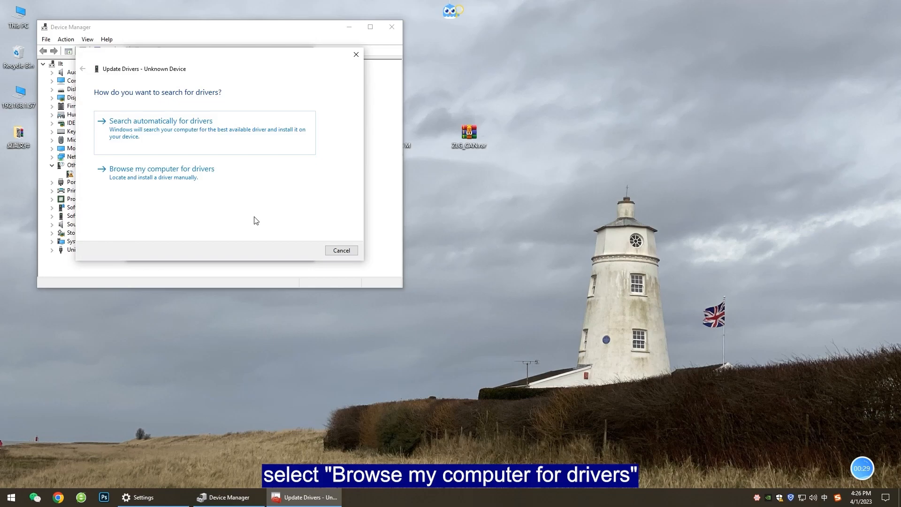
click(161, 168)
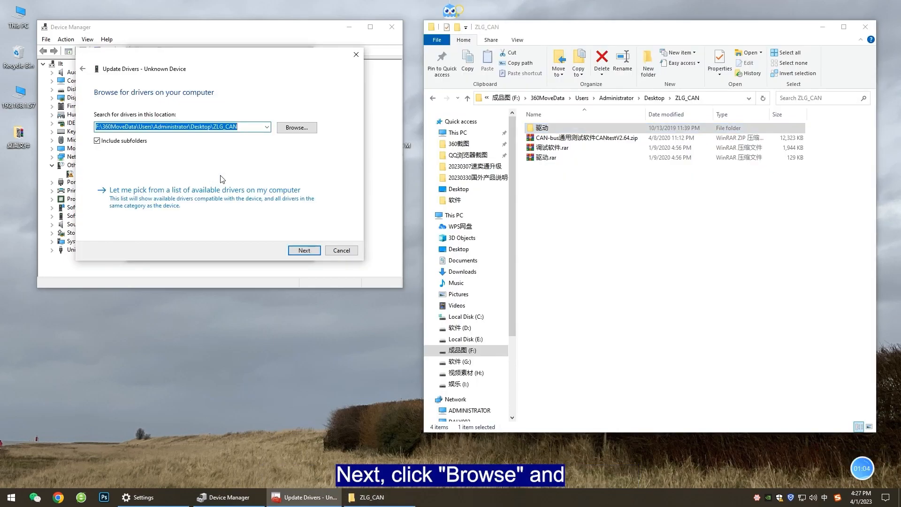
click(296, 127)
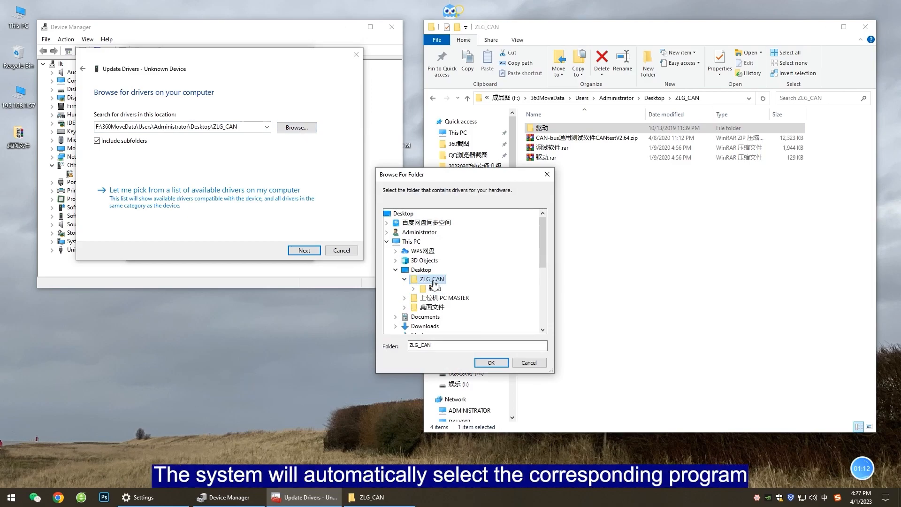
click(490, 362)
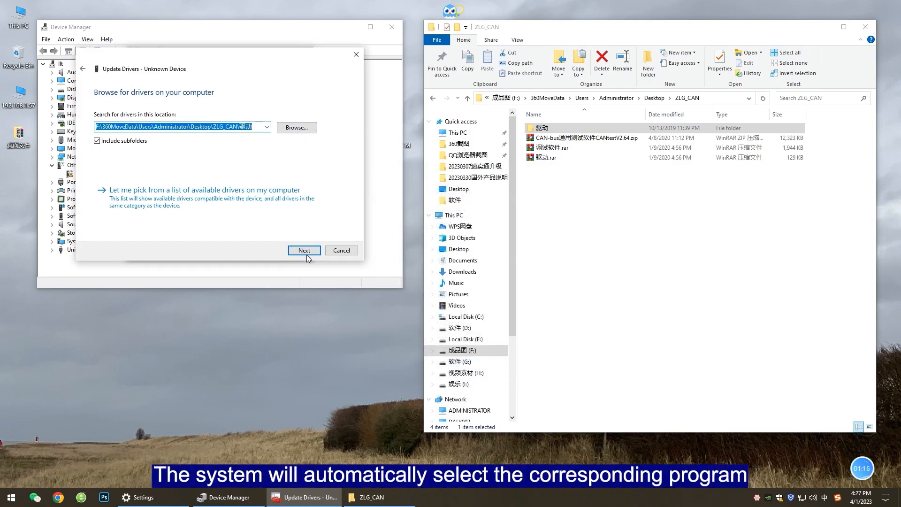
click(303, 250)
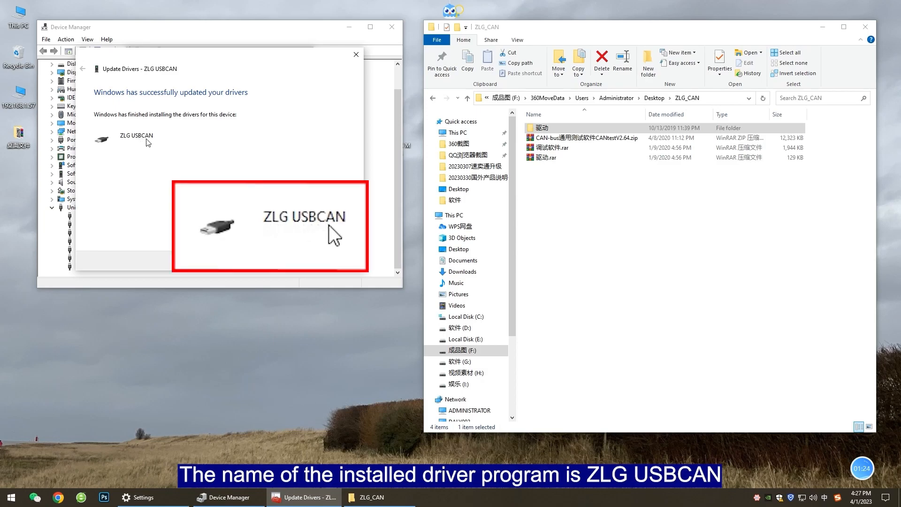
Step: Close the finished Update Drivers dialog, returning to the desktop
click(356, 55)
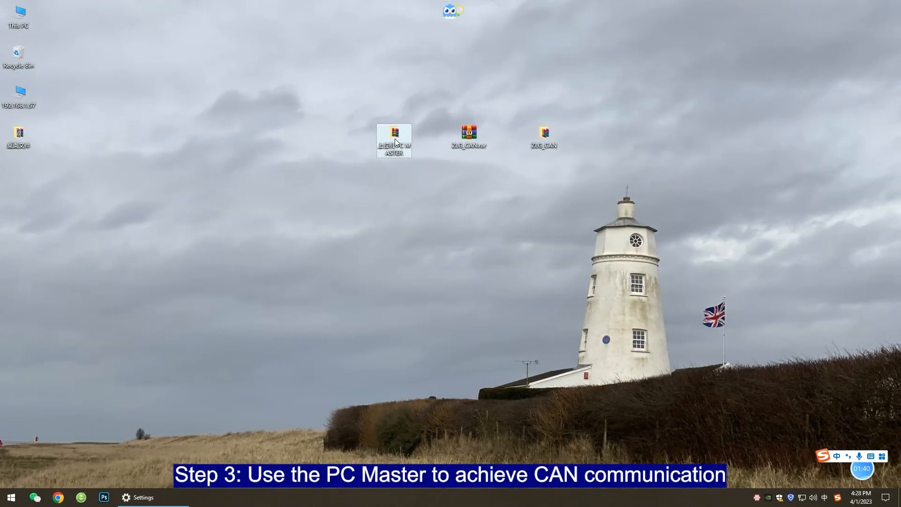
Step: Launch PCMaster.exe from PC MASTER\DalyBmsMonitorV8beta3 and bring up CommSet
double_click(393, 140)
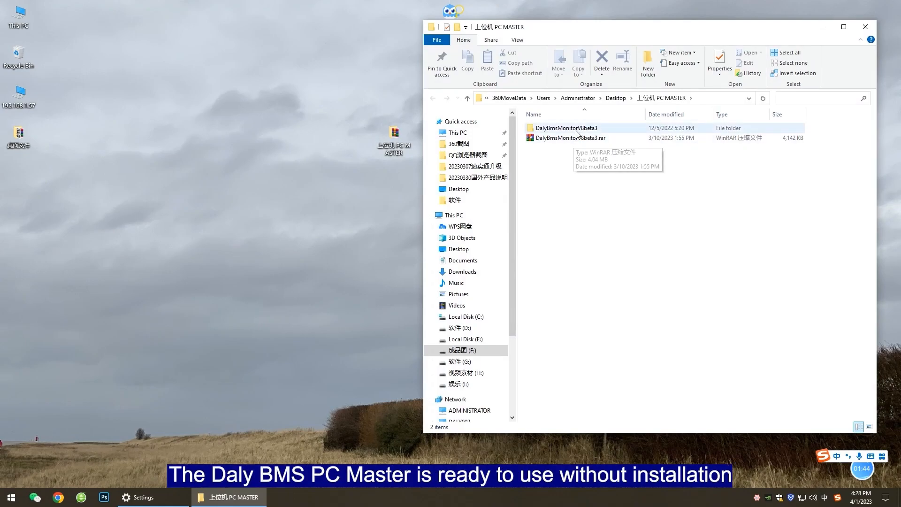
double_click(566, 127)
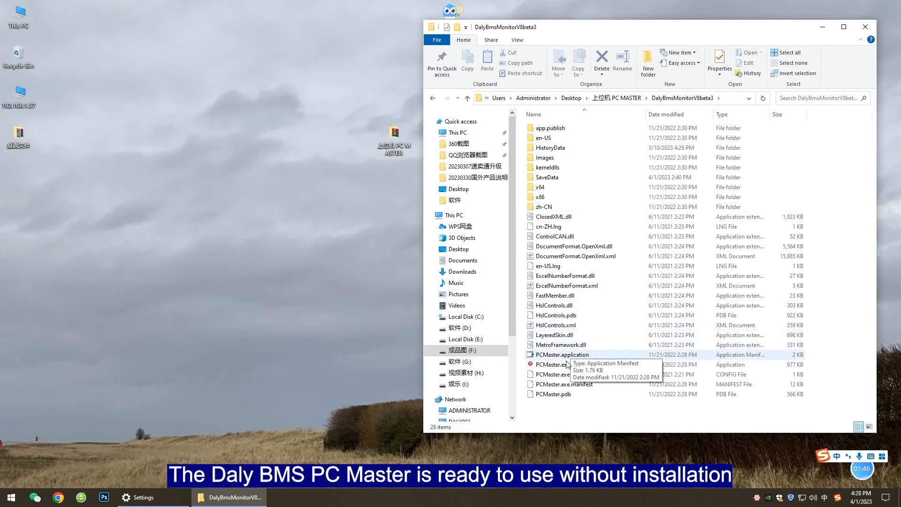
click(554, 364)
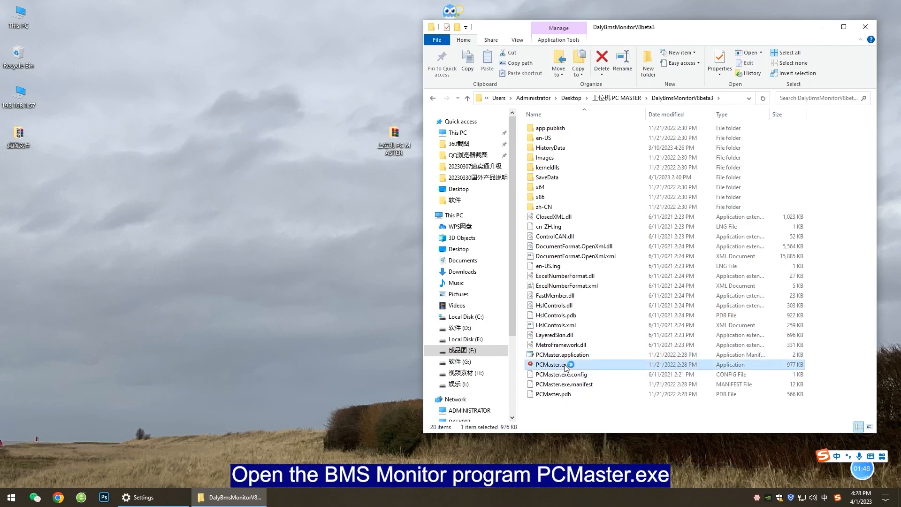
double_click(554, 364)
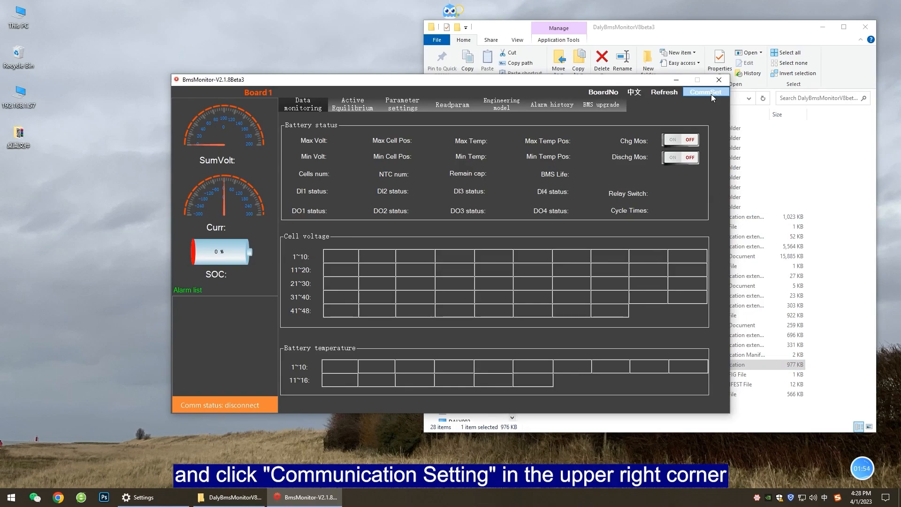
click(705, 92)
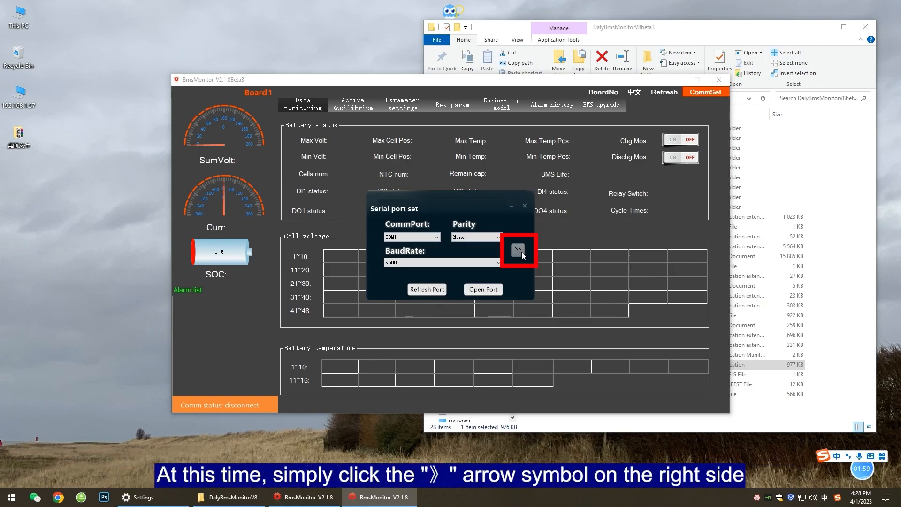
Step: Switch to CAN Set with USBCAN-I, index 0, channel 0, 250 and open the CAN connection
click(516, 250)
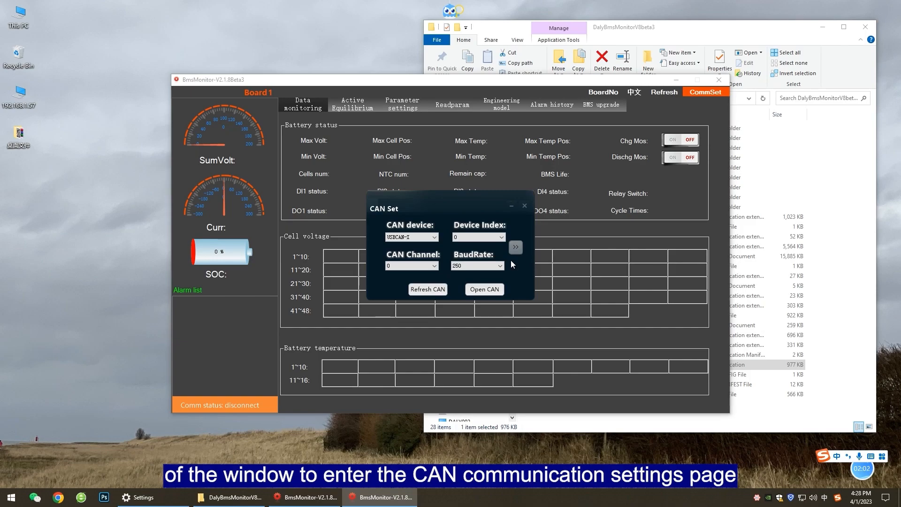
mouse_move(503, 268)
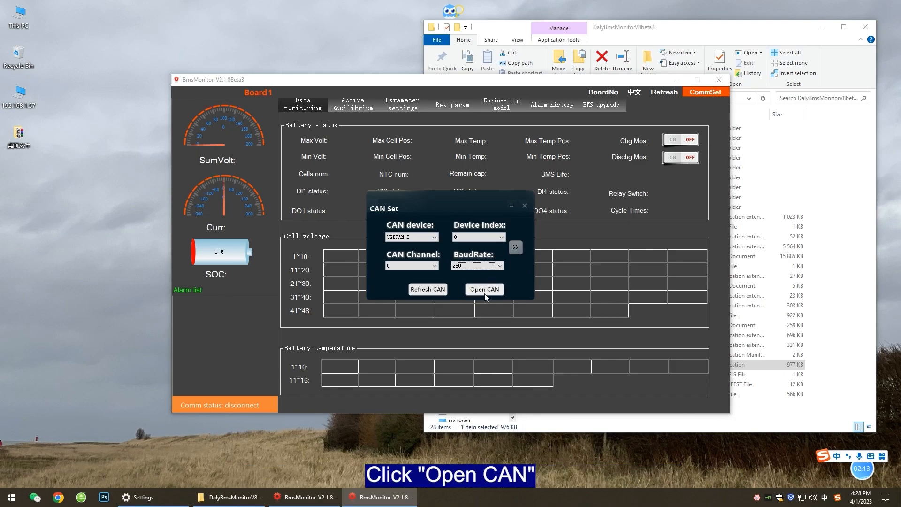
click(483, 289)
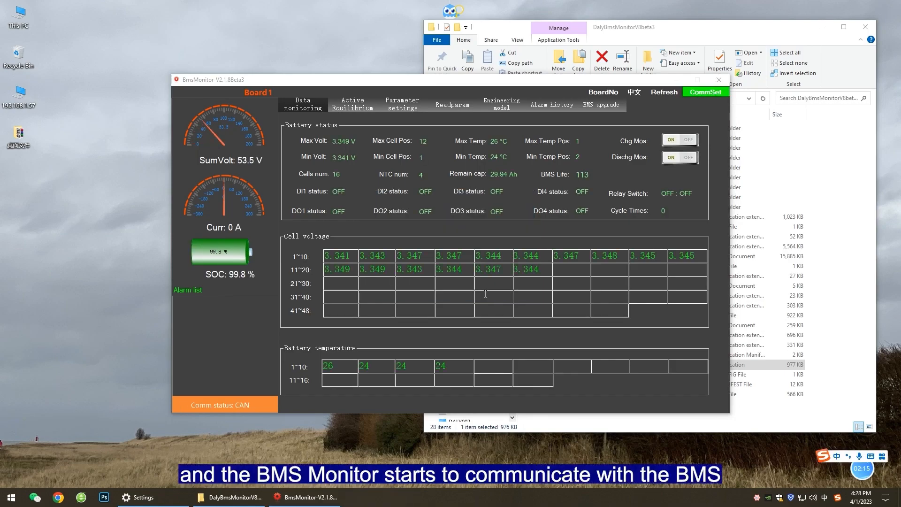